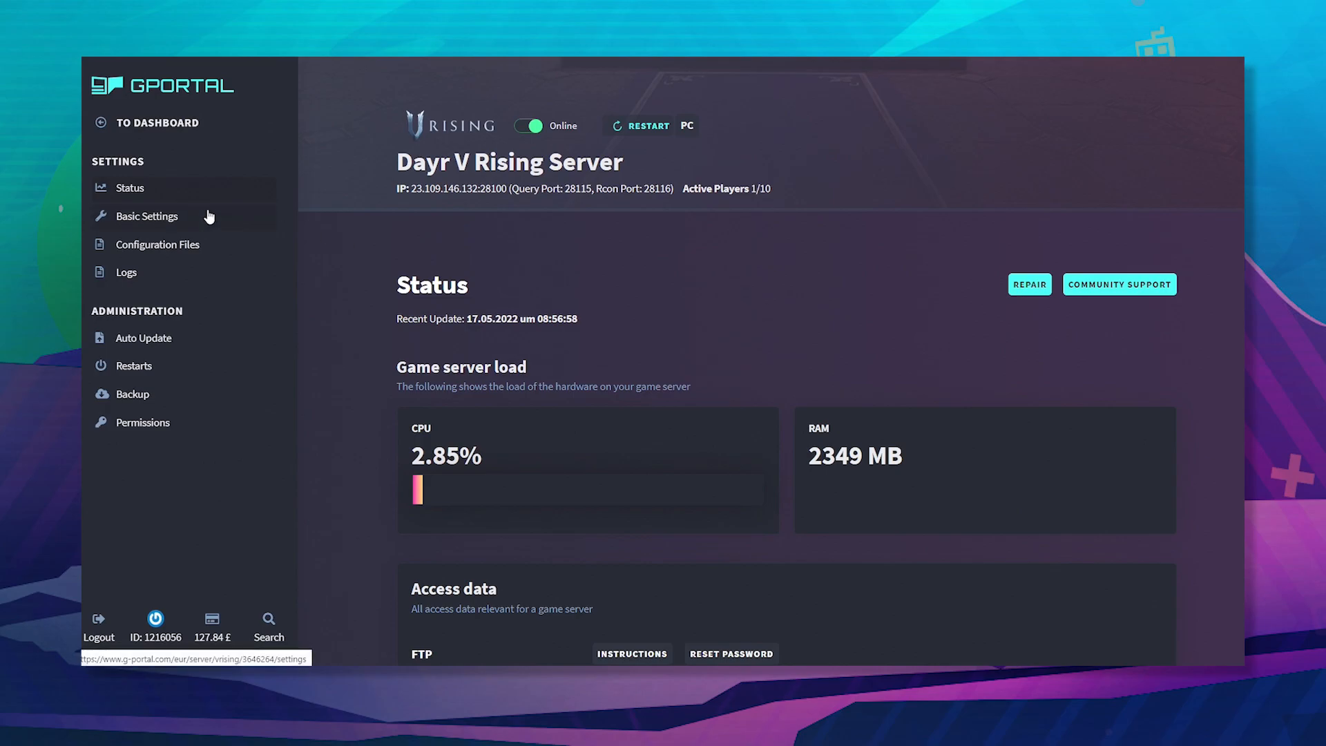
# Step: Open Basic Settings for Dayr V Rising Server and scroll down the page
pyautogui.click(145, 216)
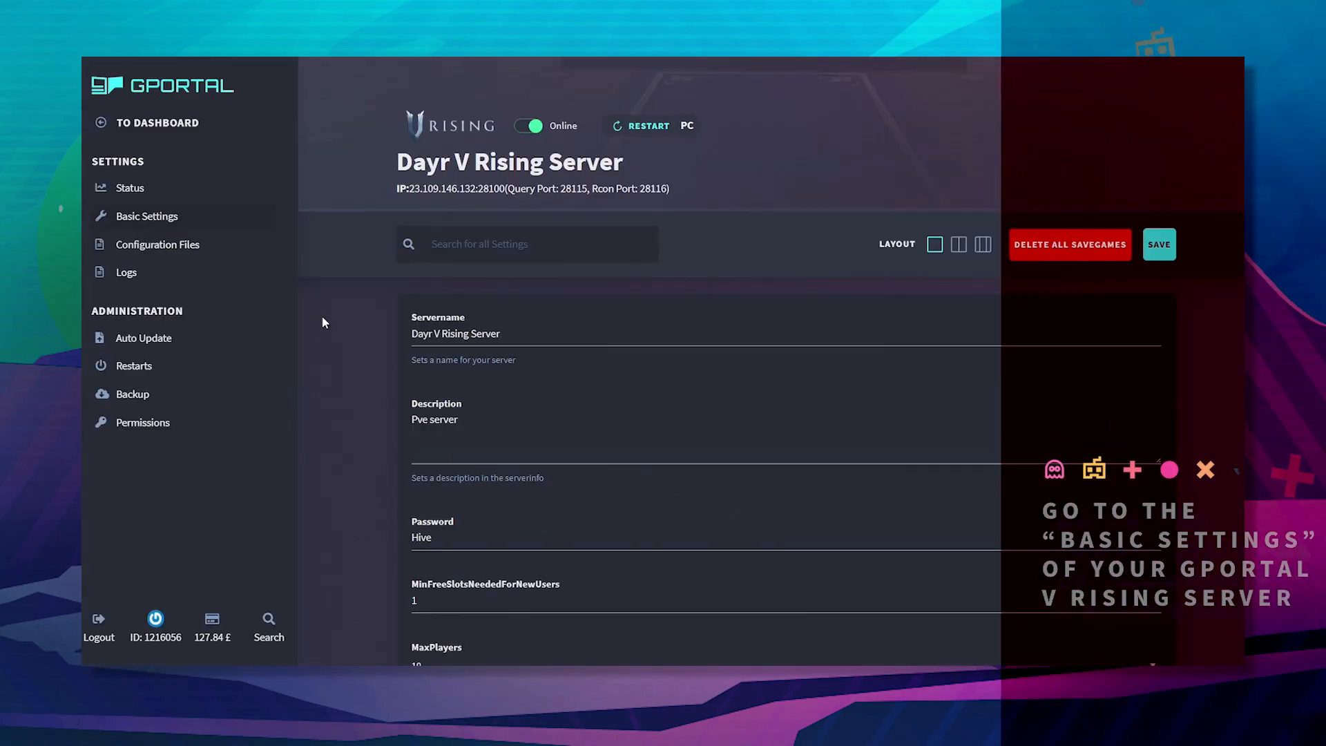
pyautogui.scroll(-3)
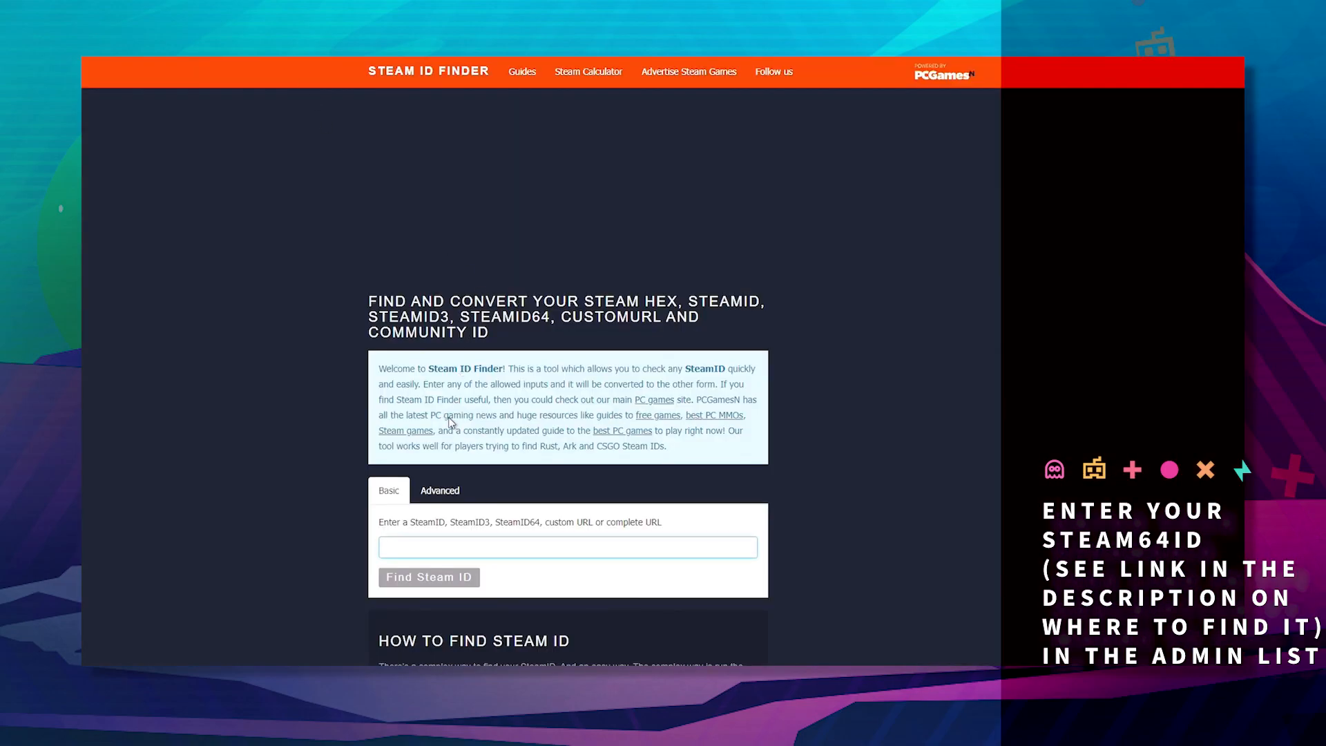
# Step: Look up the Steam64 ID for the profile name 'Dayrlive'
pyautogui.write('Dayrlive')
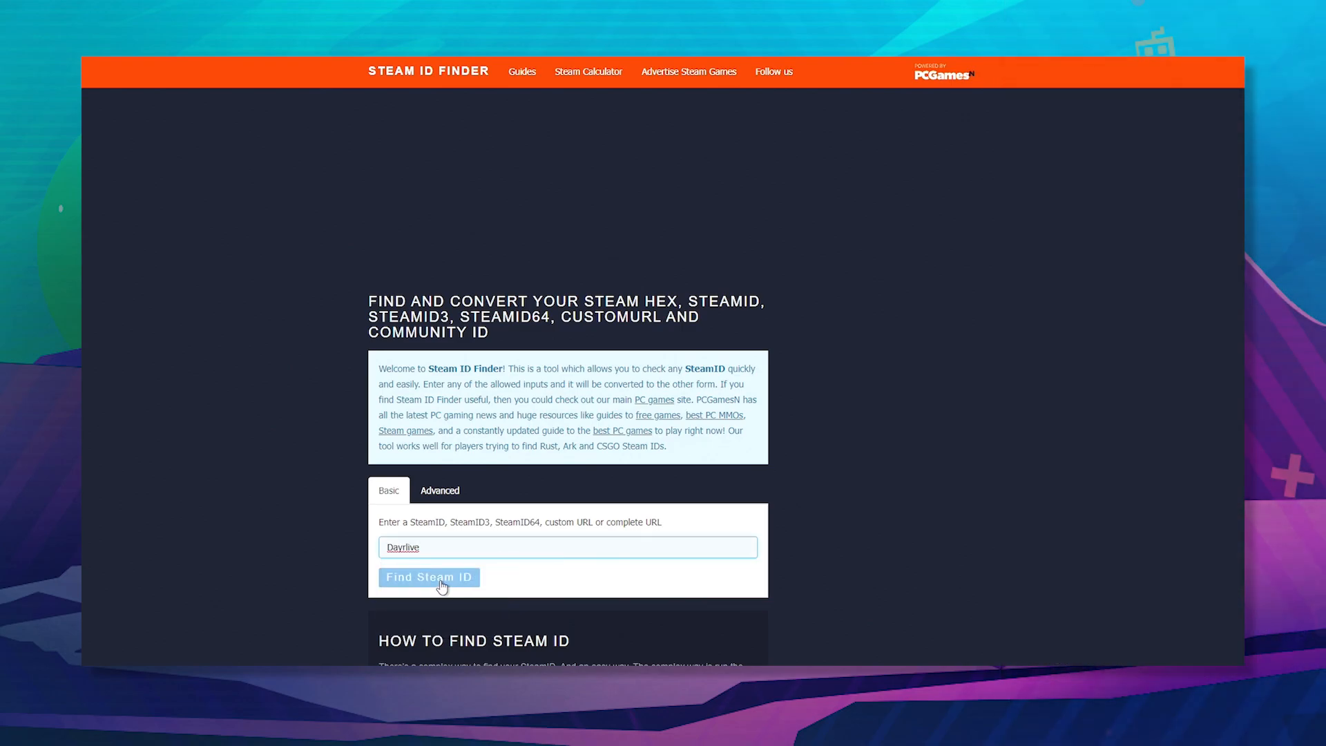
pyautogui.click(428, 577)
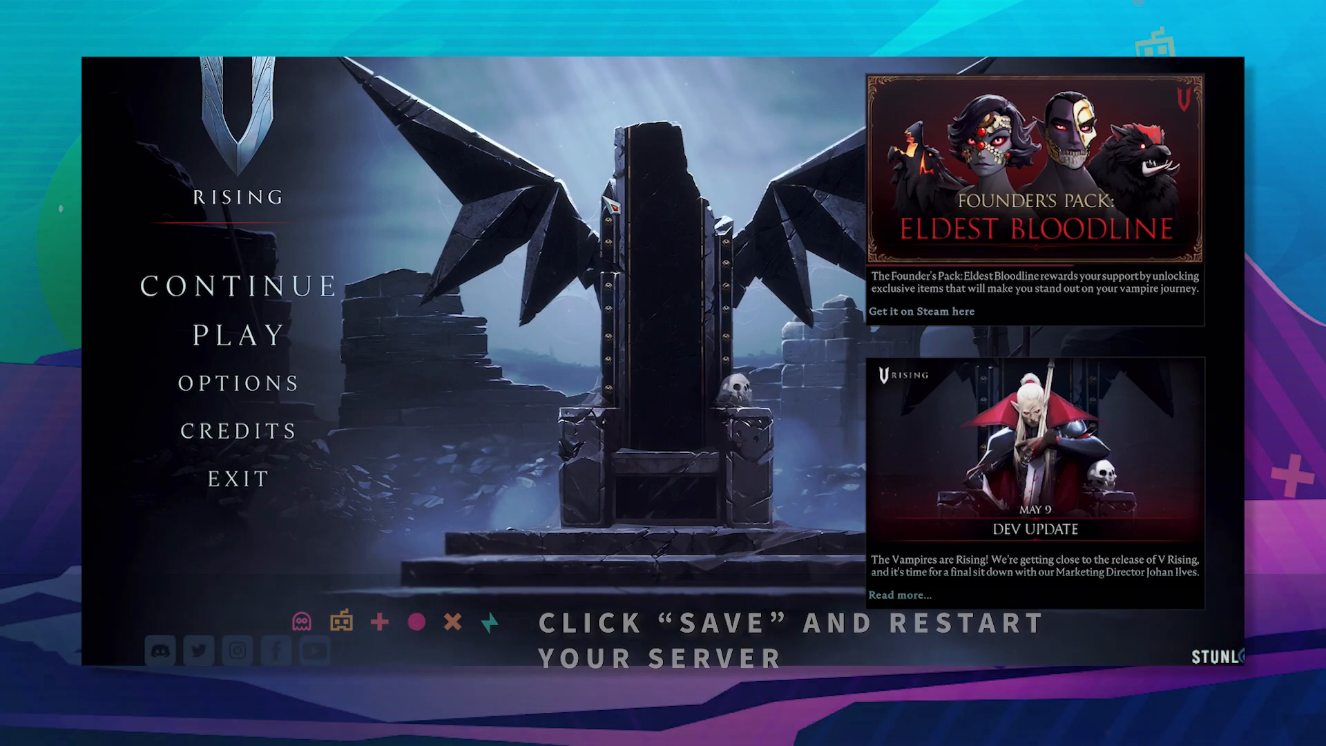
pyautogui.moveTo(234, 383)
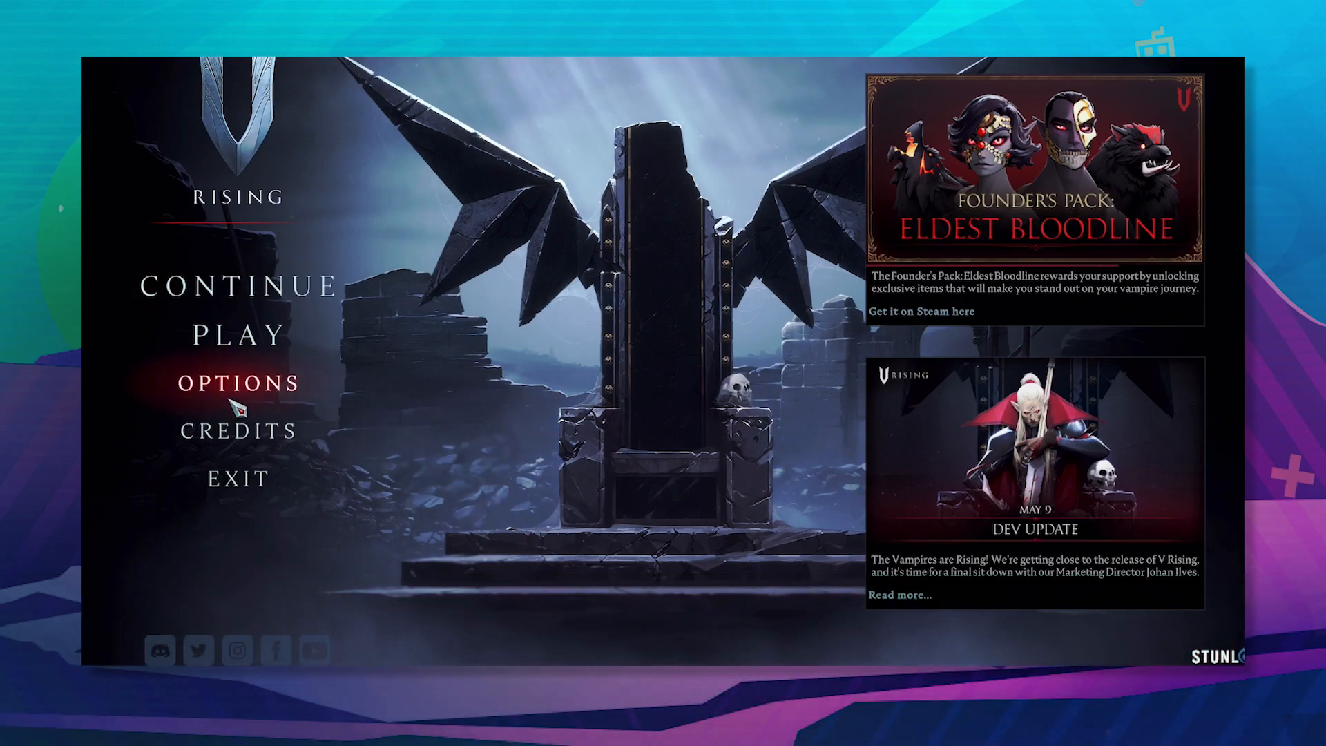
# Step: Open V Rising's Options to reach the Console Enabled setting
pyautogui.click(239, 383)
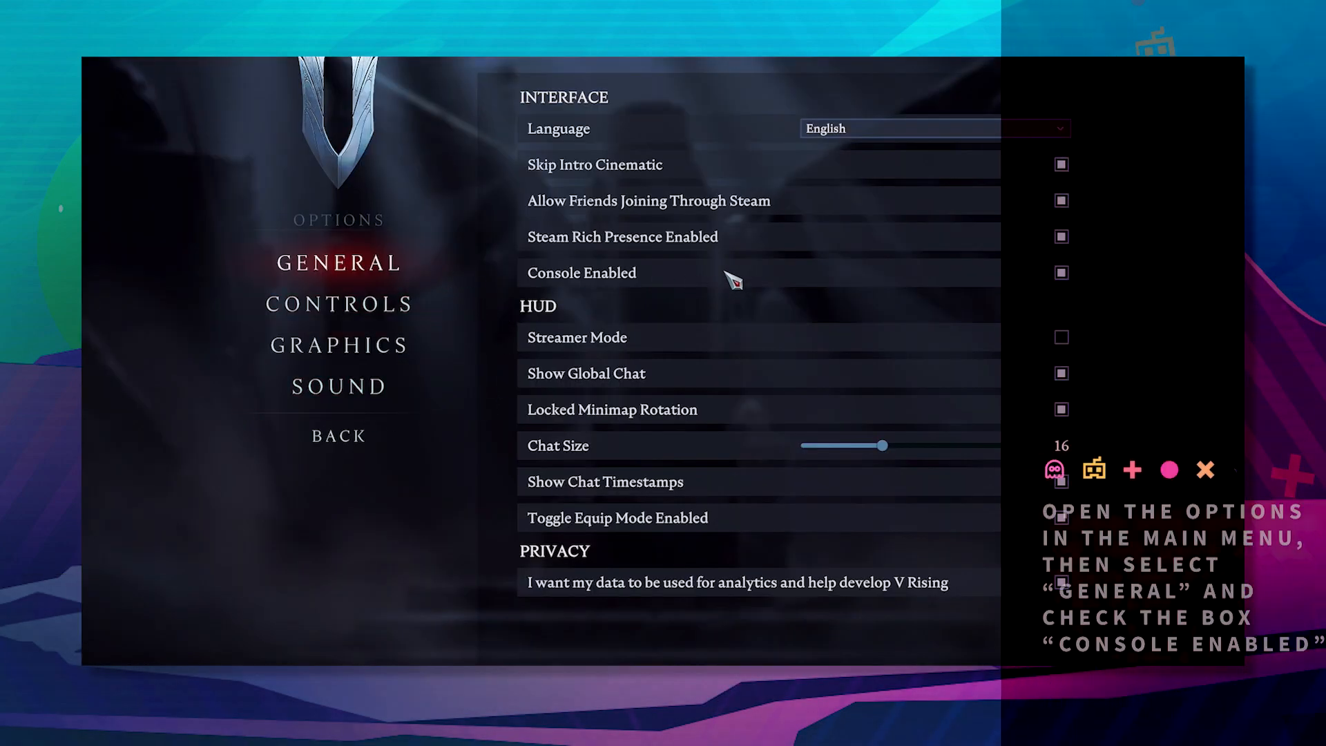
pyautogui.moveTo(471, 413)
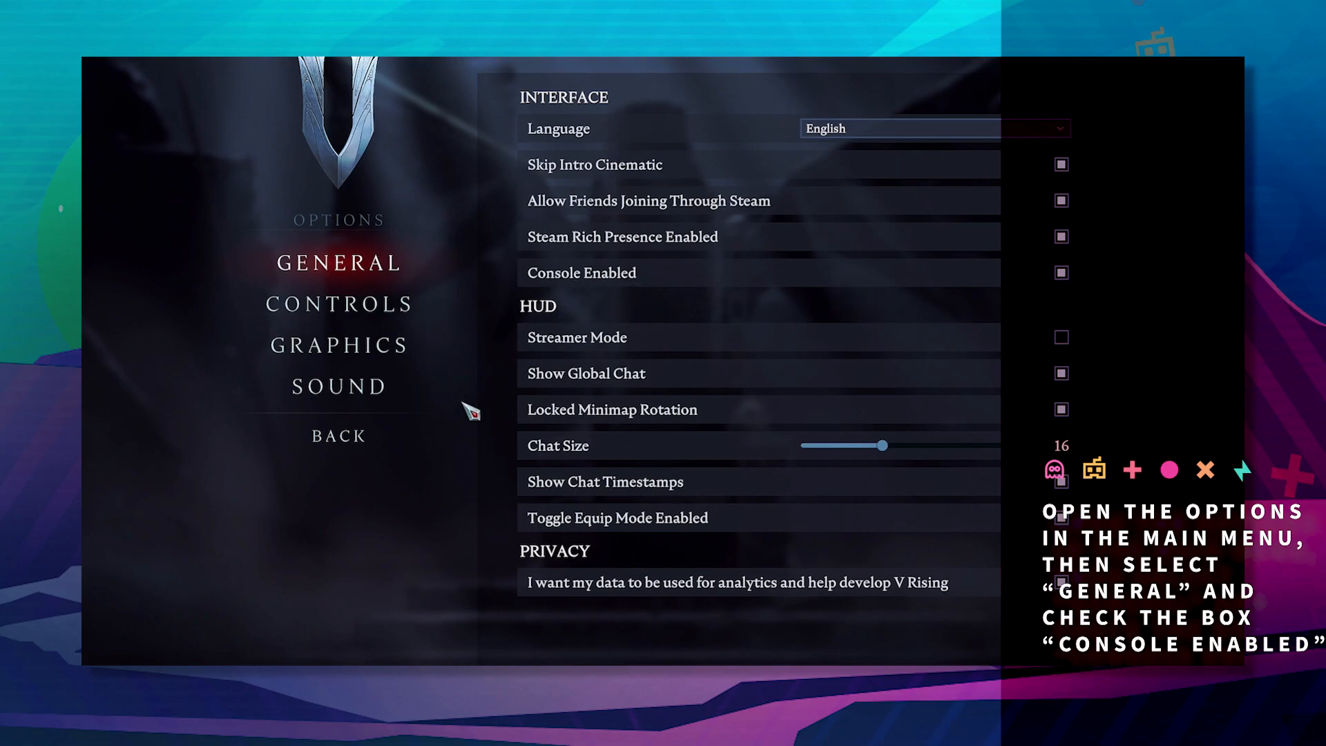
pyautogui.moveTo(964, 288)
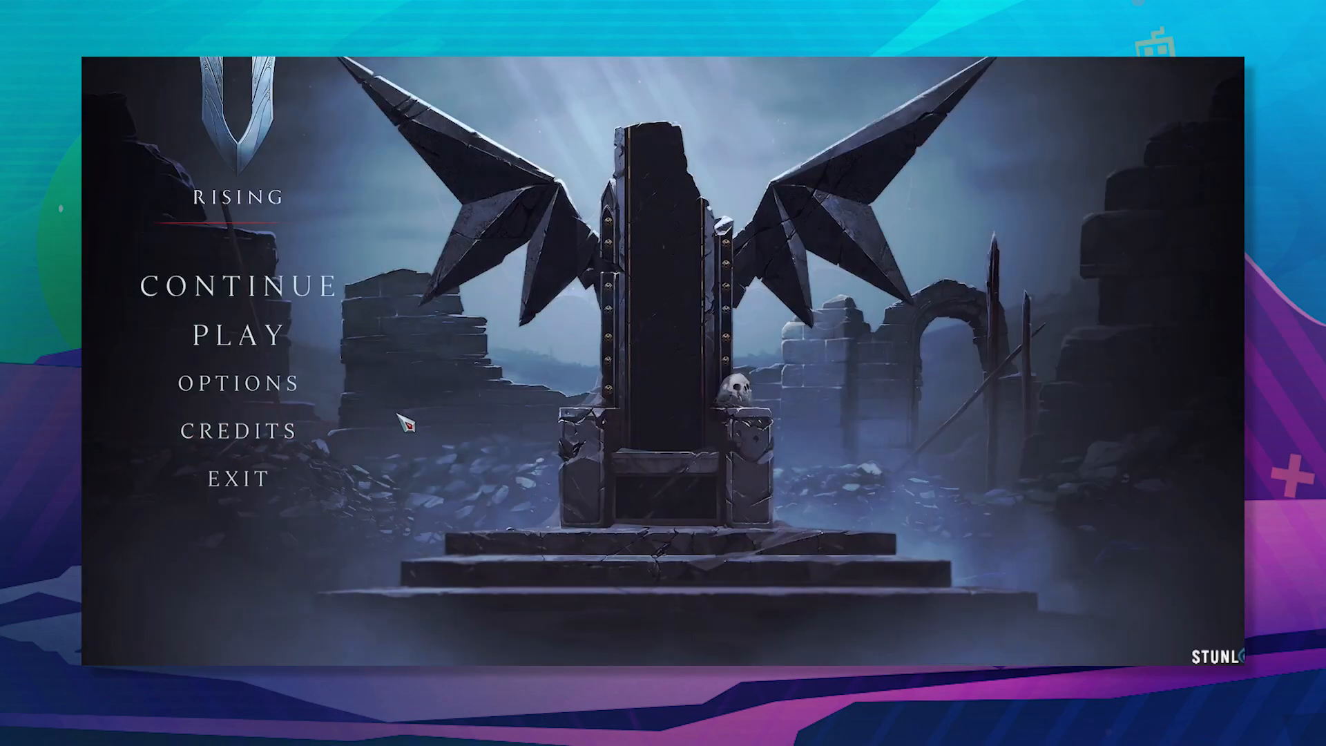
# Step: Show the server list and select the Password field to join Dayr V Rising Server
pyautogui.click(235, 335)
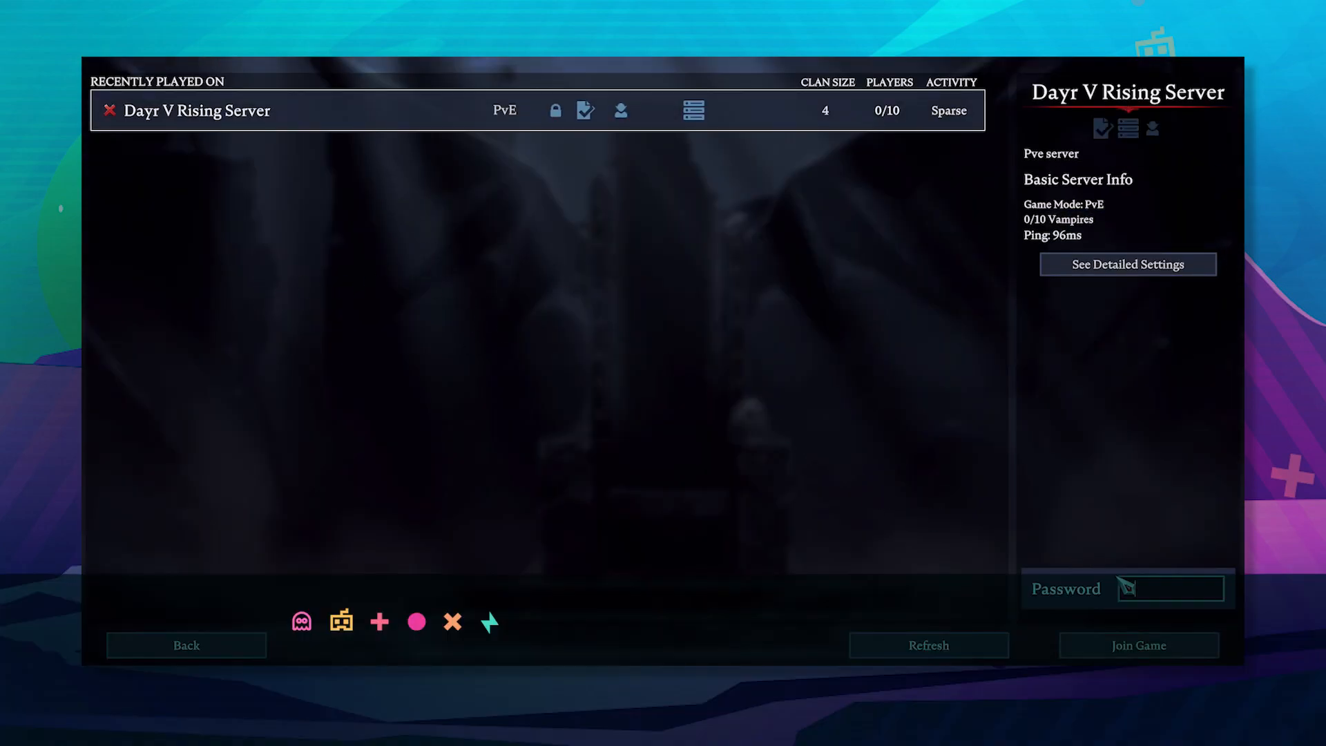
pyautogui.click(1138, 645)
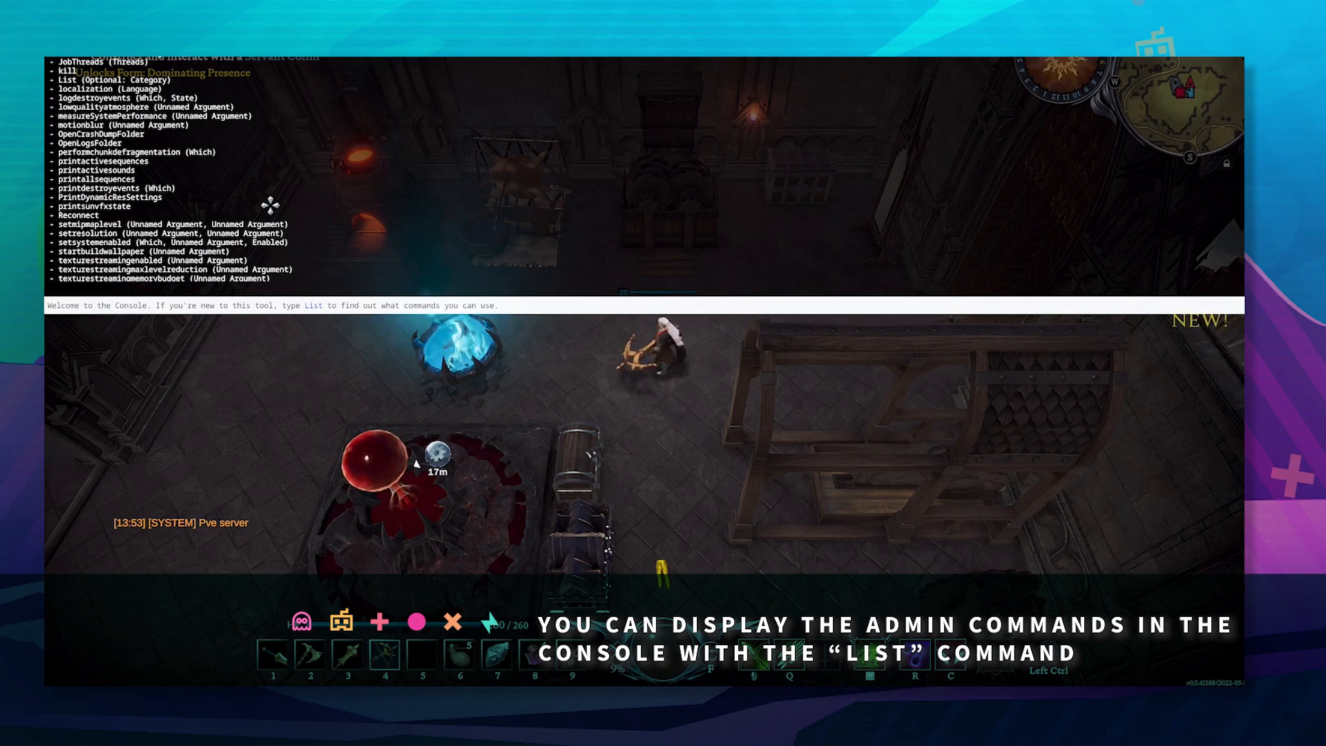
# Step: Type 'li' and 'localization' into the in-game console while autocomplete suggestions show
pyautogui.scroll(-3)
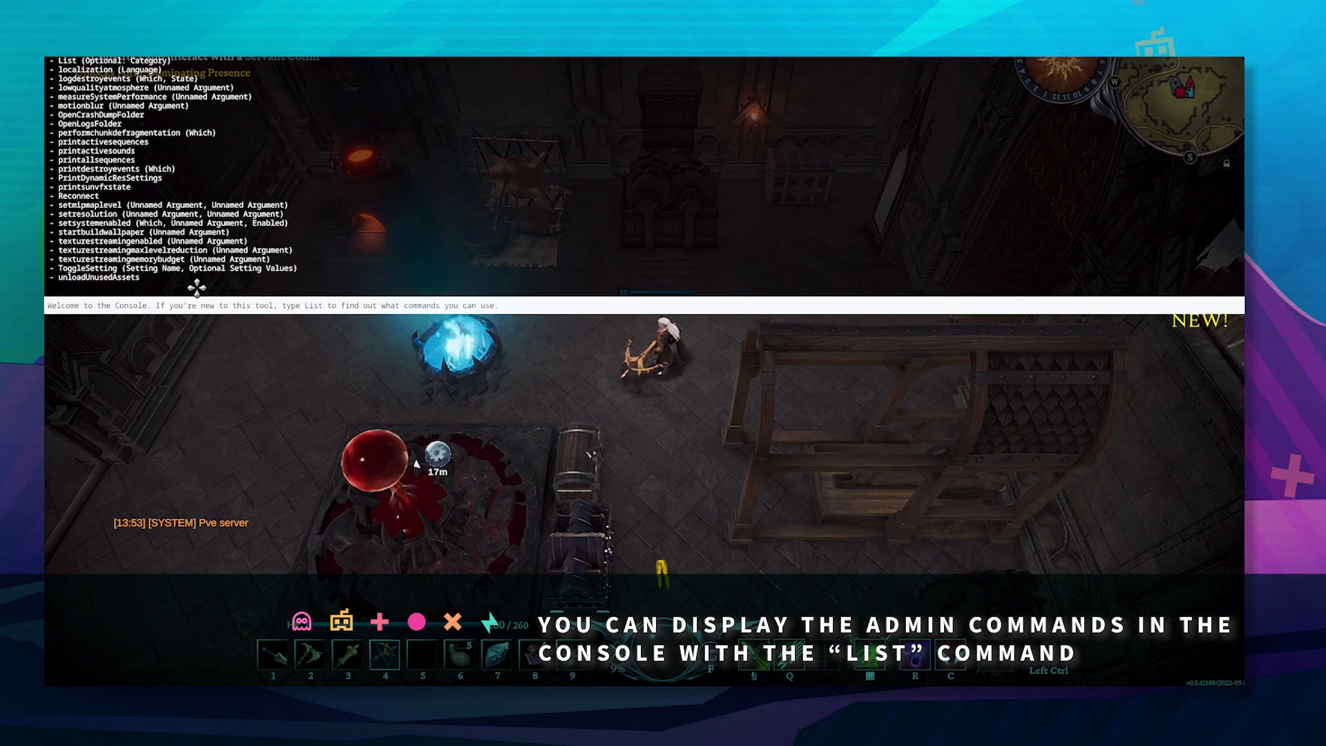
pyautogui.write('li')
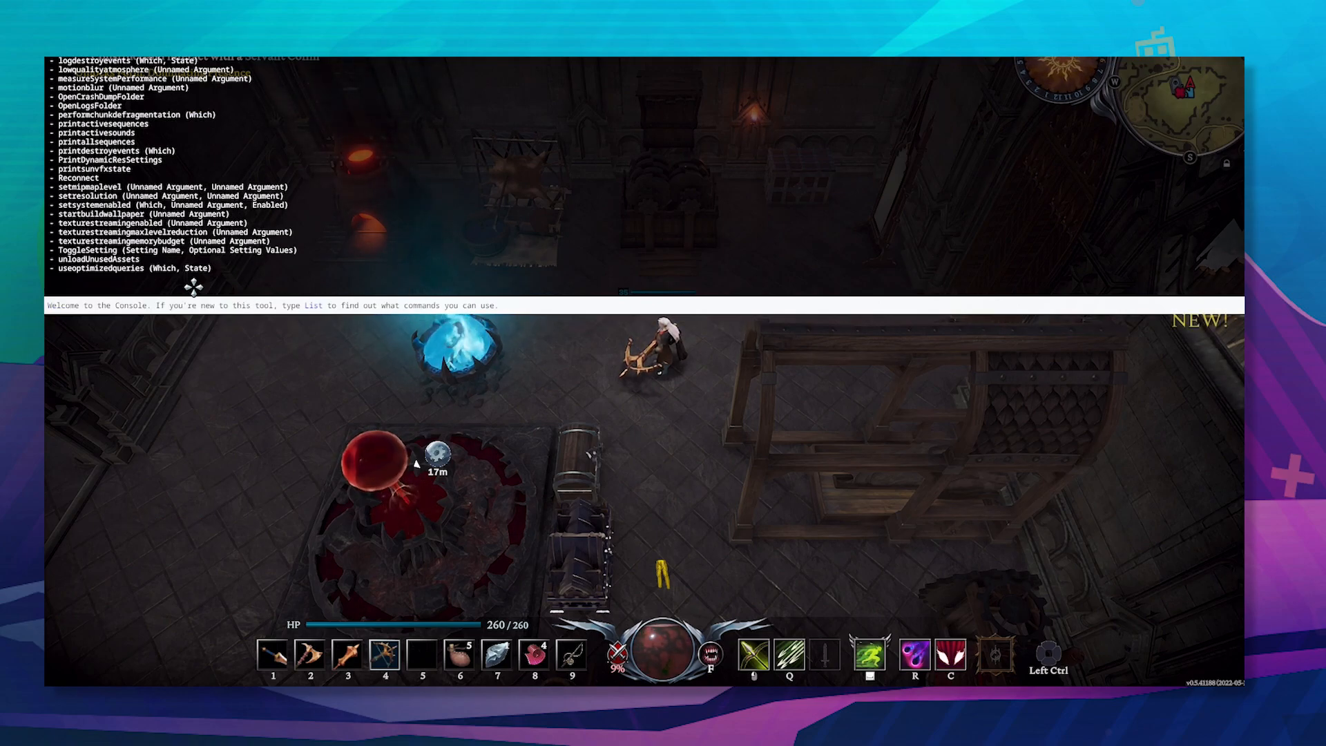
pyautogui.write('localization')
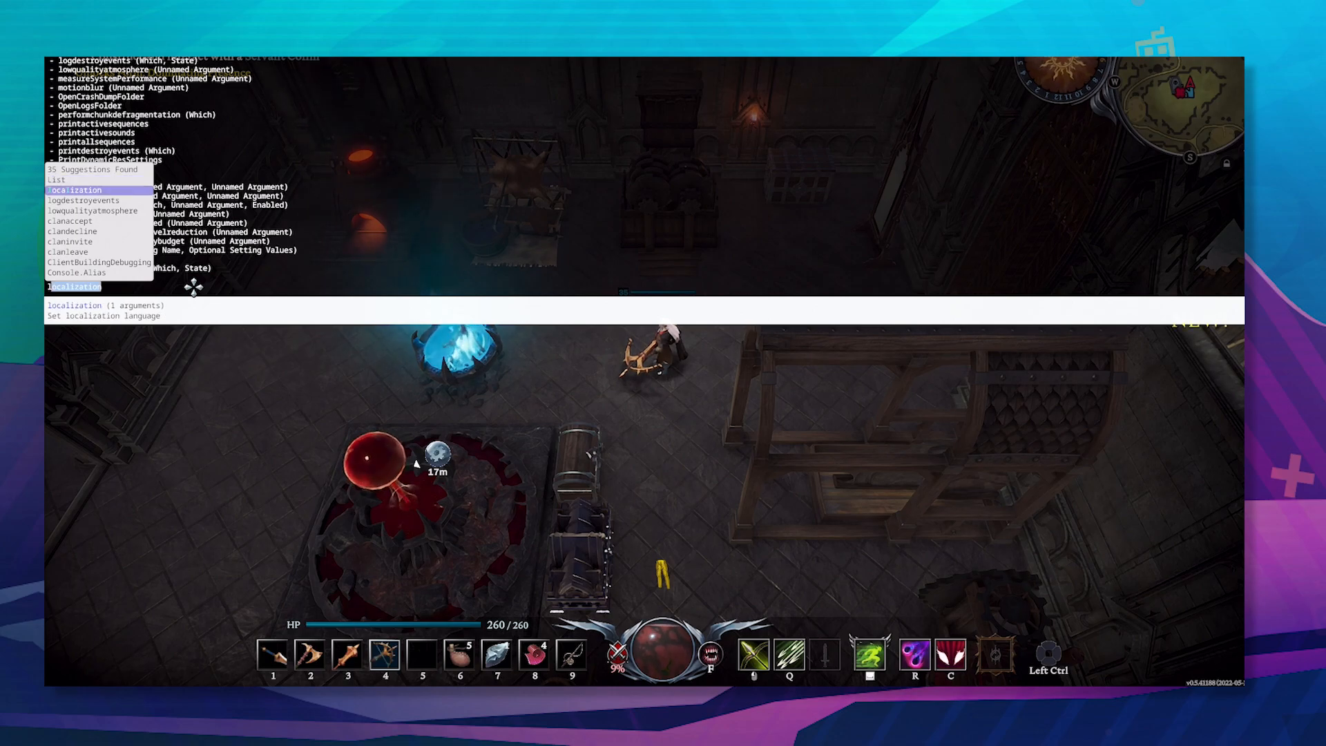